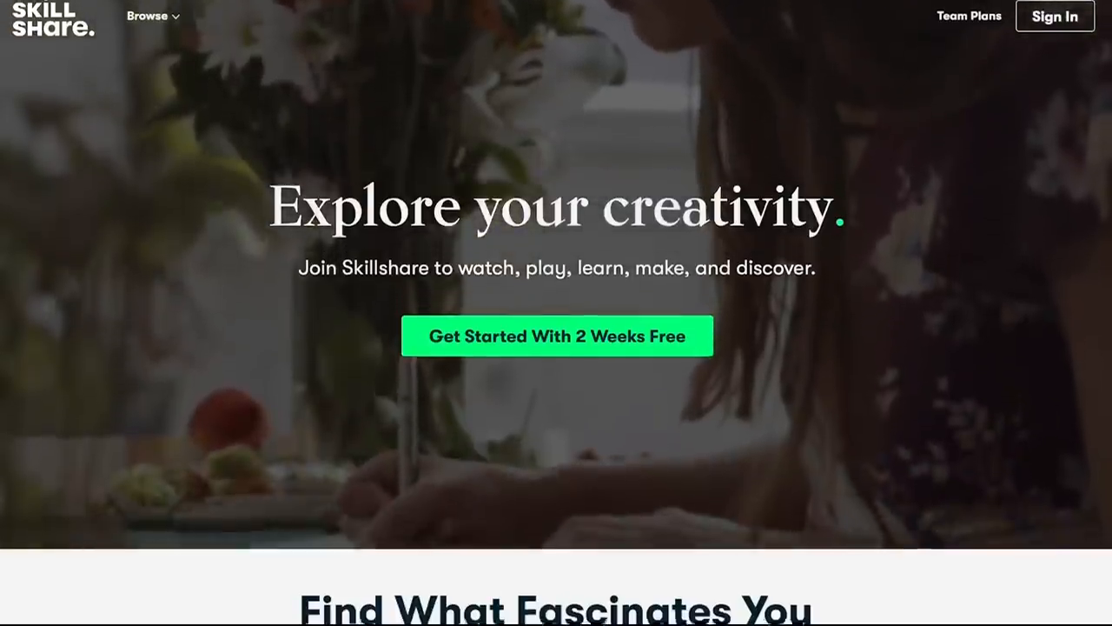
- Open the Content Marketing for Business course page showing its seven lessons
{"action": "scroll", "scroll_direction": "down", "scroll_amount": 3}
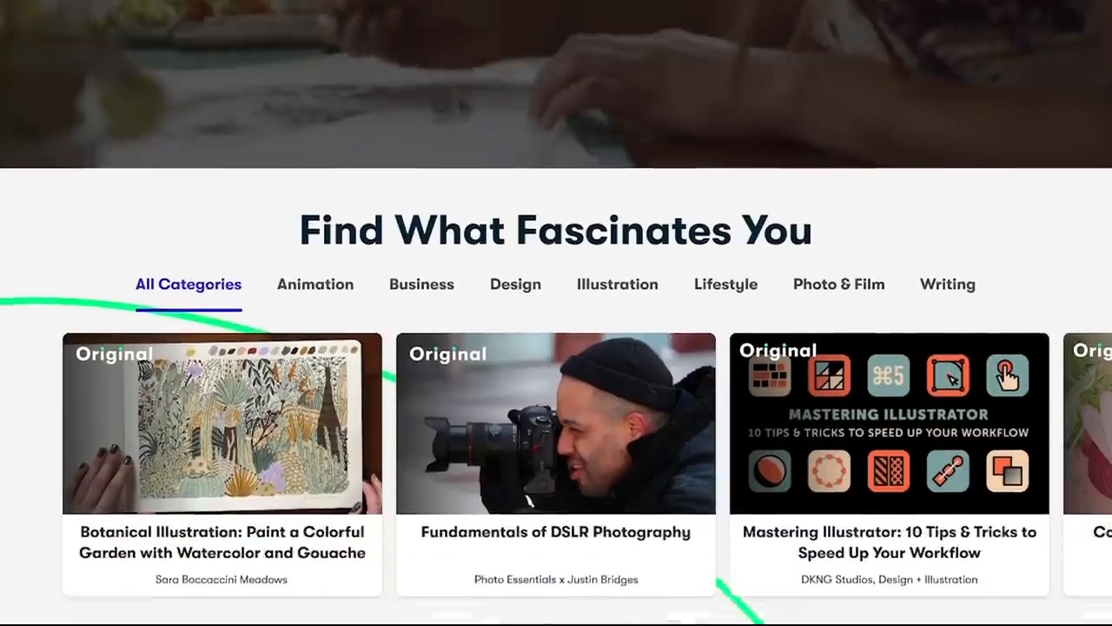
{"action": "scroll", "scroll_direction": "down", "scroll_amount": 3}
{"action": "type", "text": "Logo"}
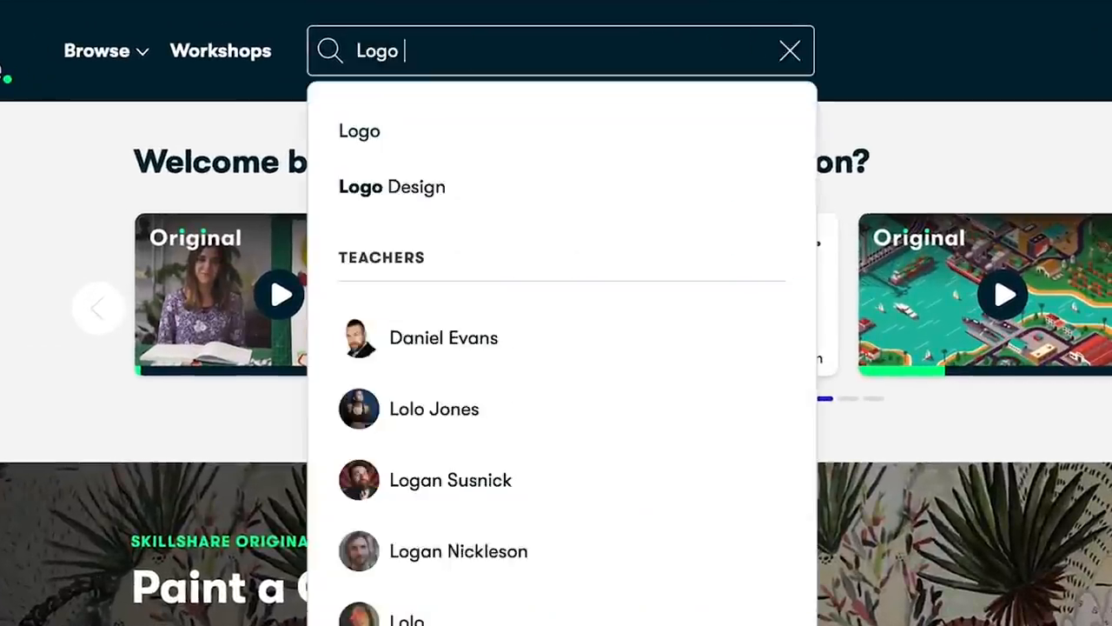
{"action": "left_click", "coordinate": [391, 186]}
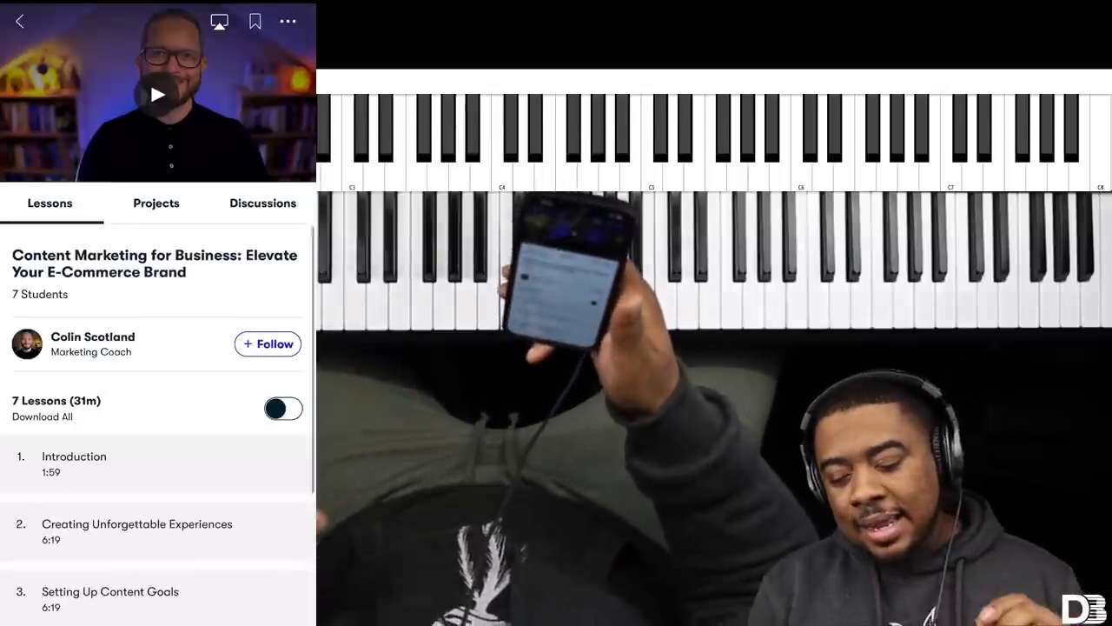
{"action": "scroll", "scroll_direction": "down", "scroll_amount": 3}
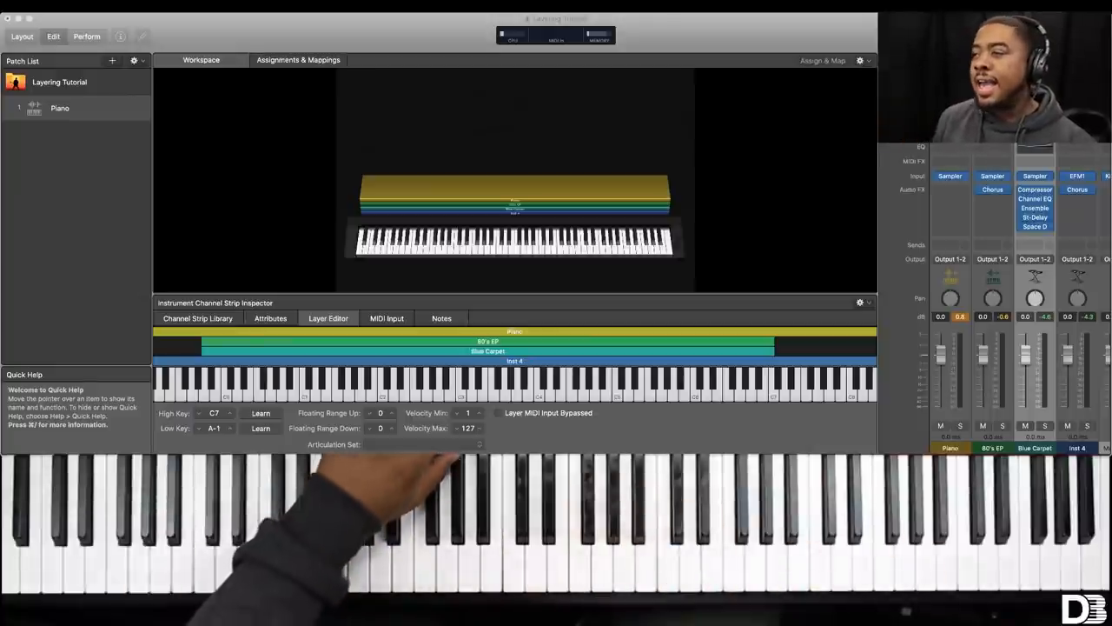
- Deselect the channel strip so no screen control is selected in the workspace
{"action": "left_click", "coordinate": [201, 59]}
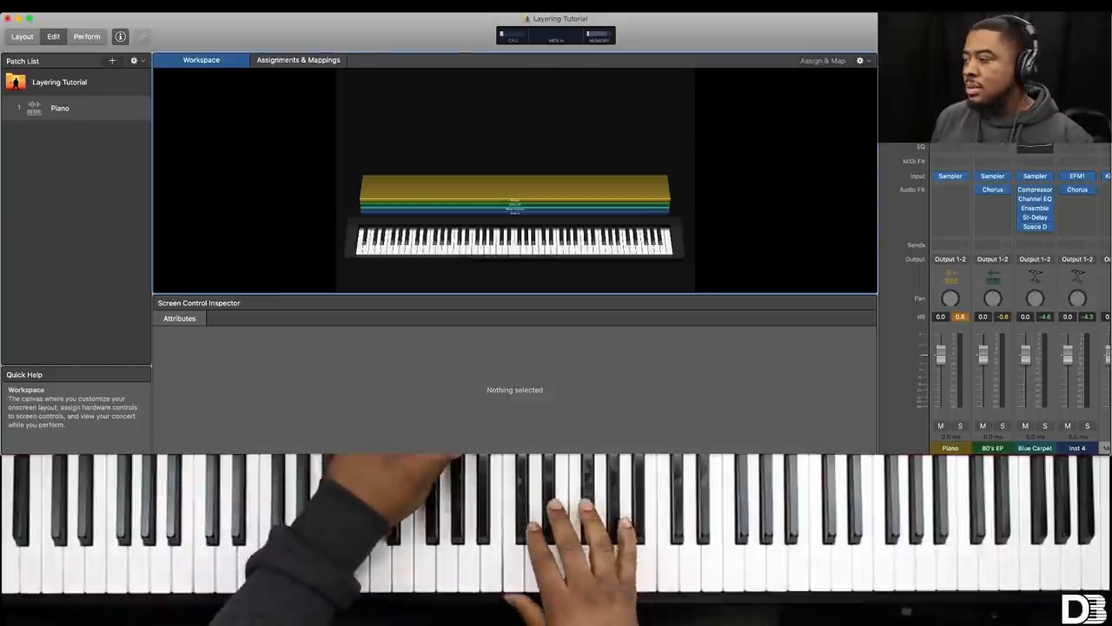
- Add instrument channel strips loading 80's EP and Blue Carpet alongside the piano
{"action": "left_click", "coordinate": [960, 425]}
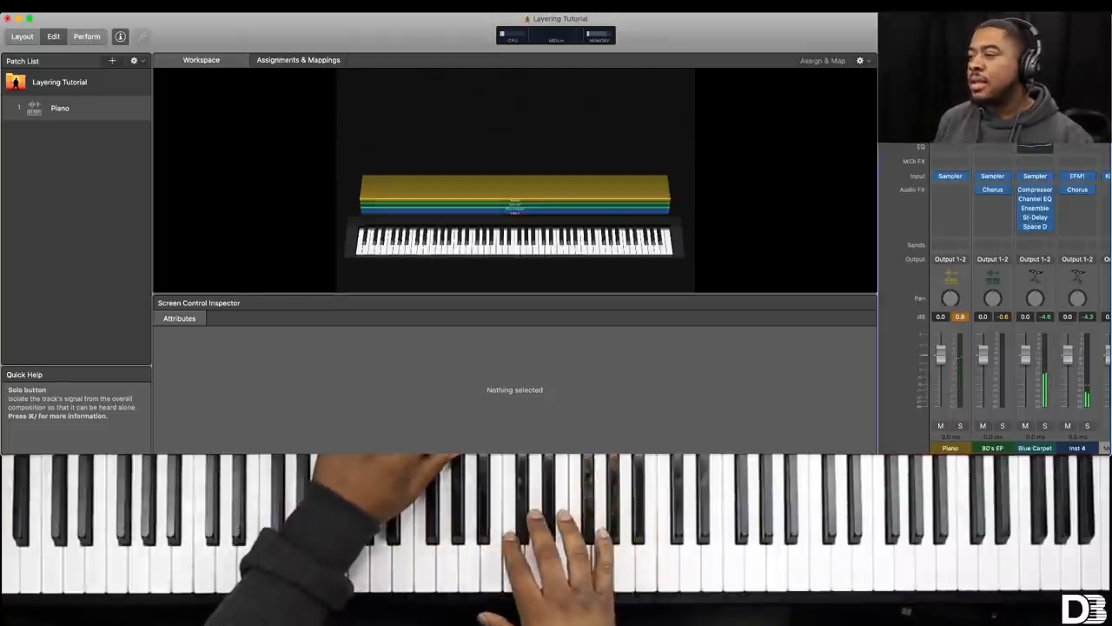
{"action": "left_click", "coordinate": [1001, 426]}
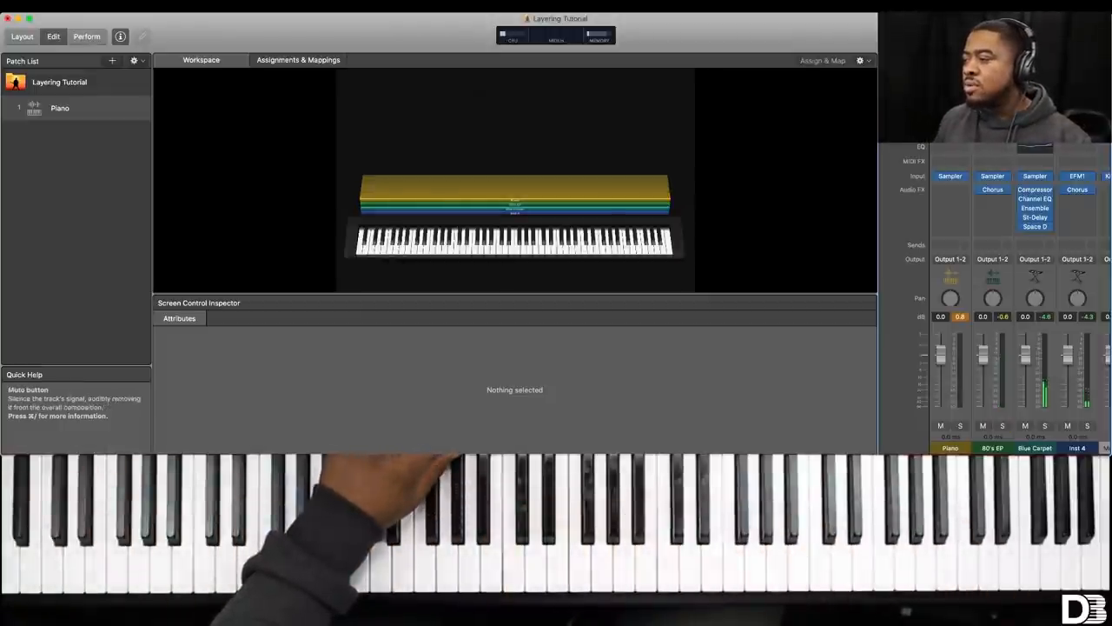
{"action": "left_click", "coordinate": [1046, 426]}
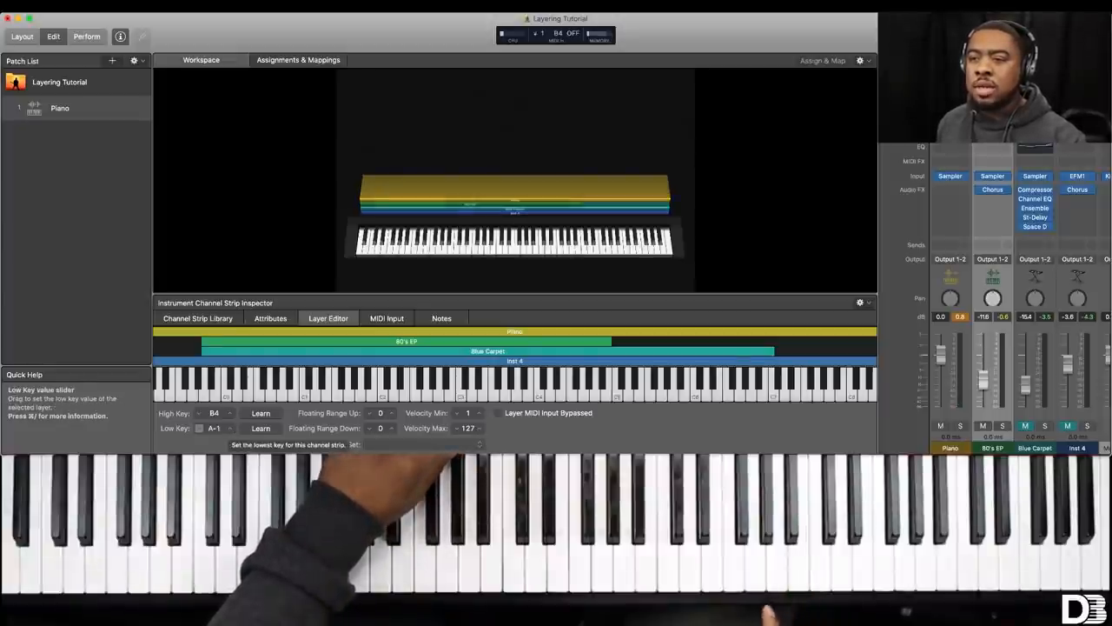
- Select the 80's EP strip and narrow its Low/High Key range in the Layer Editor
{"action": "left_click", "coordinate": [215, 427]}
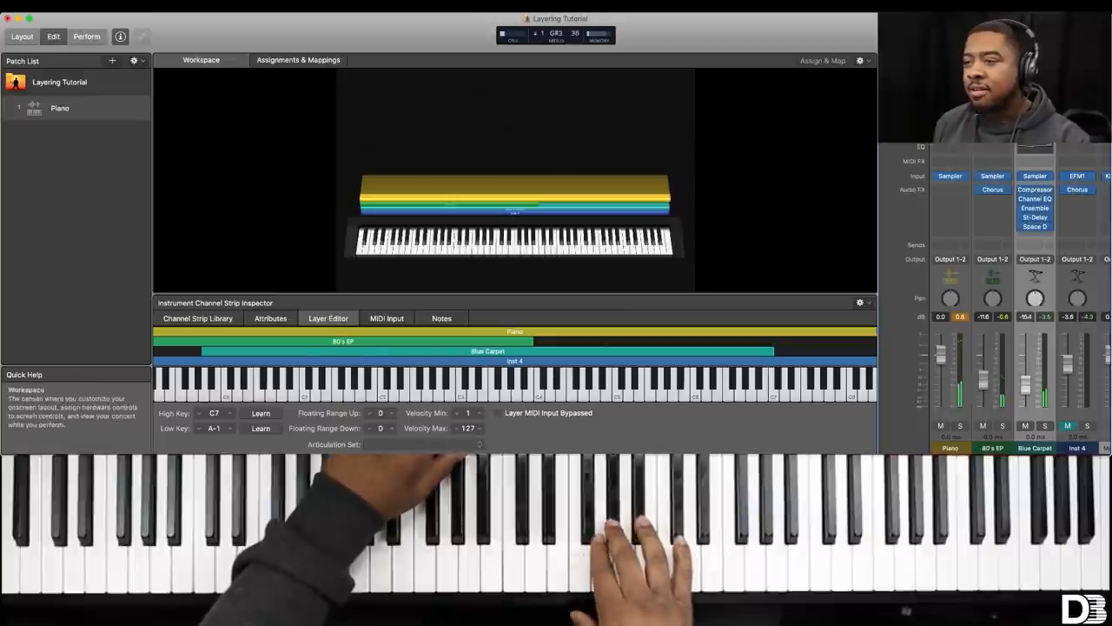
- Confine Blue Carpet to a middle range with High Key G#3, leaving the fourth layer on upper keys
{"action": "left_click", "coordinate": [261, 413]}
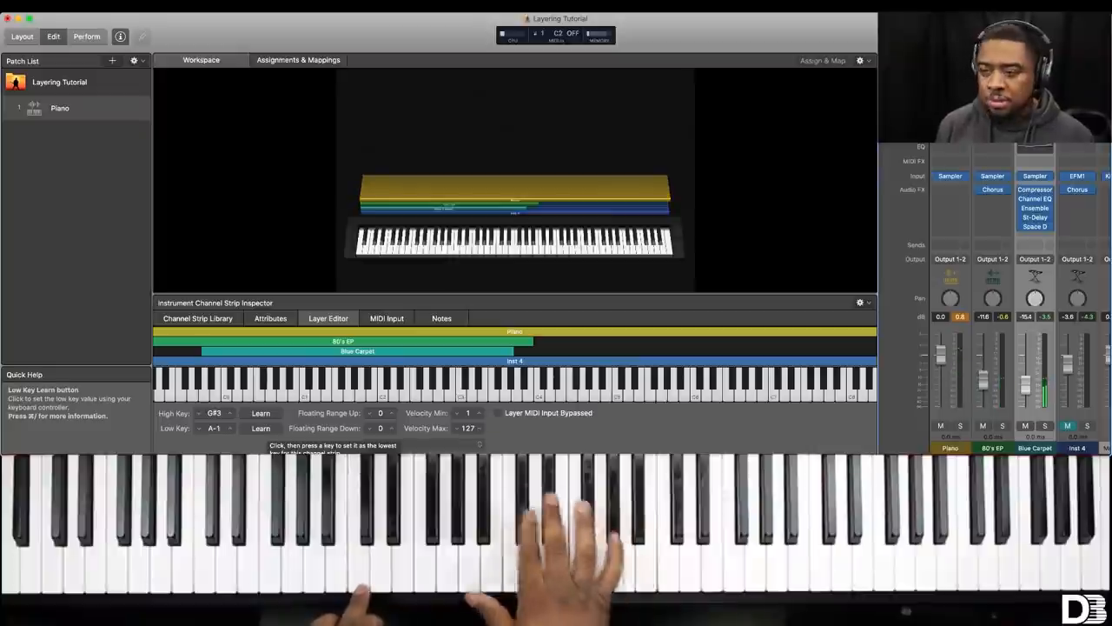
{"action": "left_click", "coordinate": [260, 427]}
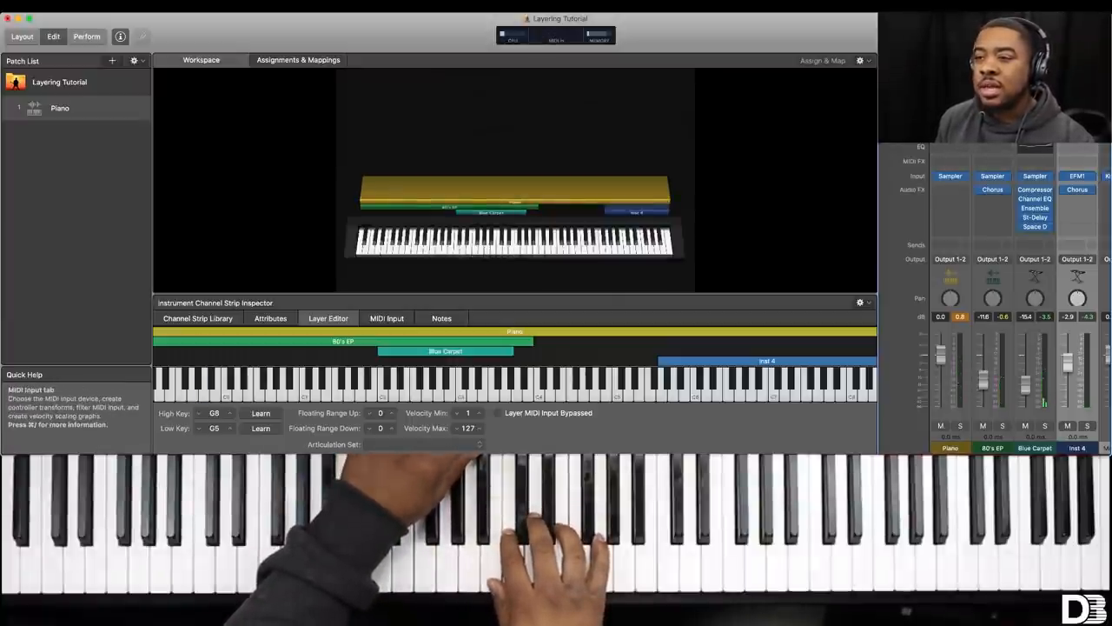
- Set the bell layer's MIDI Input Transpose to -12 semitones
{"action": "left_click", "coordinate": [386, 318]}
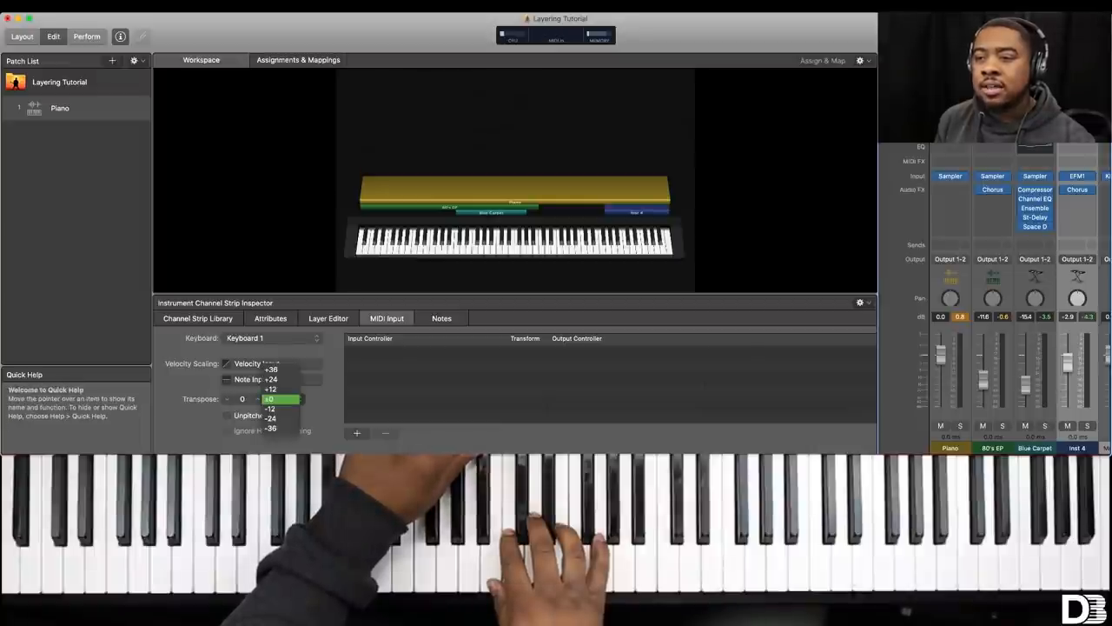
{"action": "left_click", "coordinate": [271, 409]}
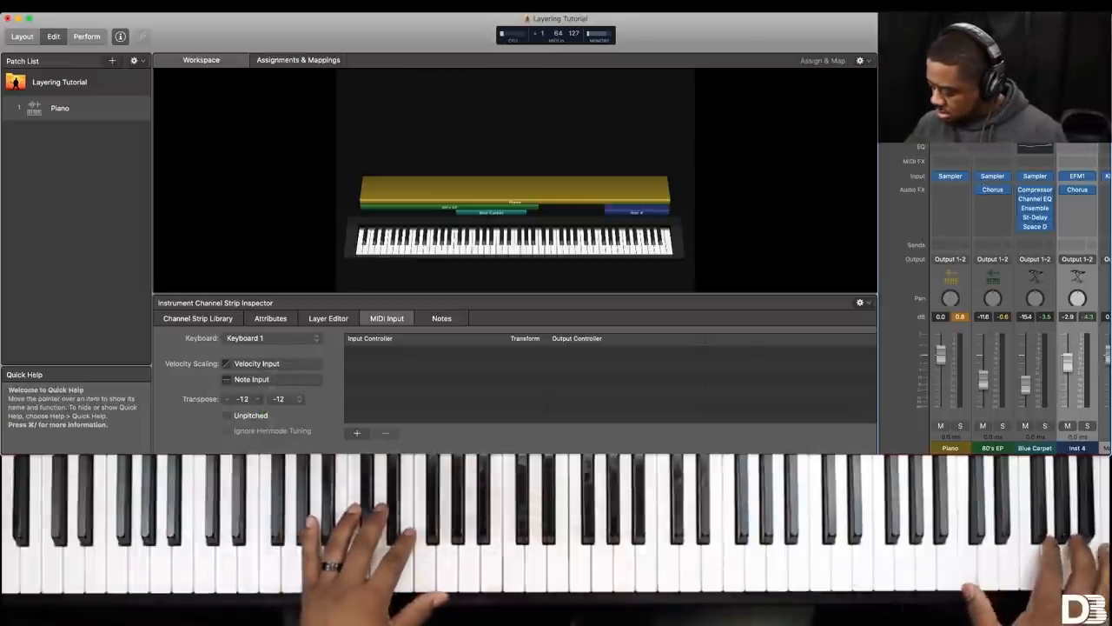